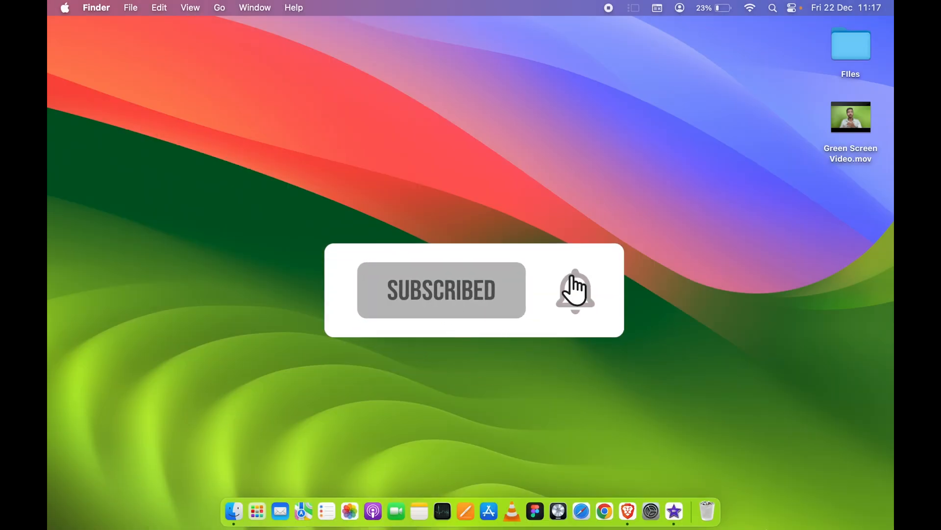
Preview the Green Screen Video file on the desktop and close the preview.
{"action": "left_click", "coordinate": [850, 116]}
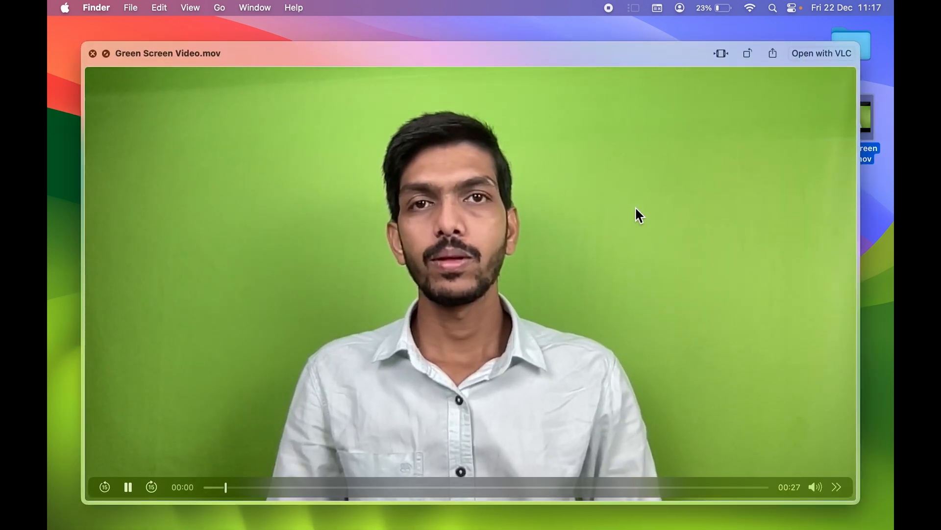
{"action": "left_click", "coordinate": [92, 53]}
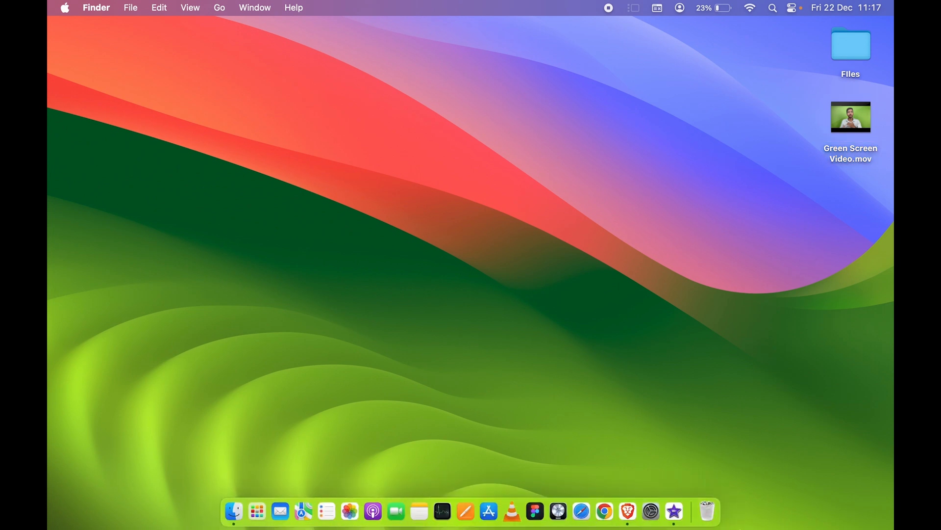
{"action": "mouse_move", "coordinate": [674, 511]}
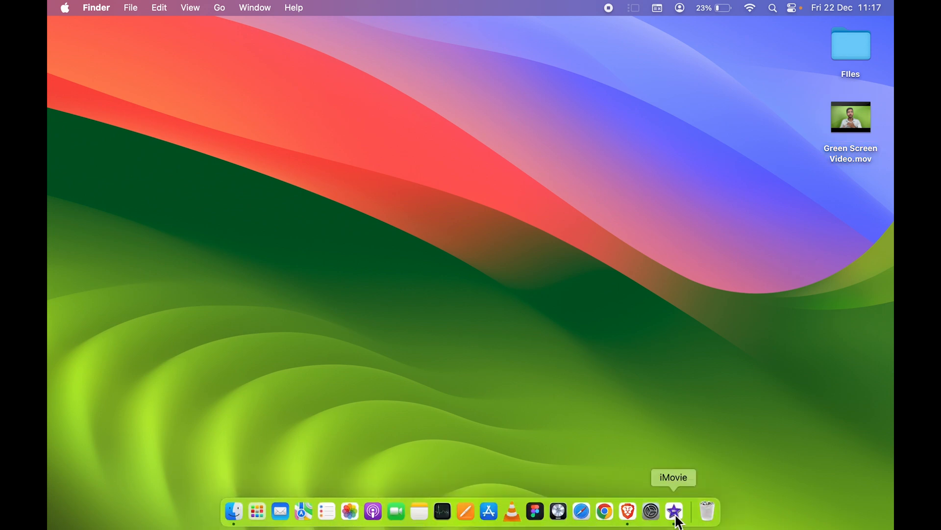
{"action": "mouse_move", "coordinate": [604, 512]}
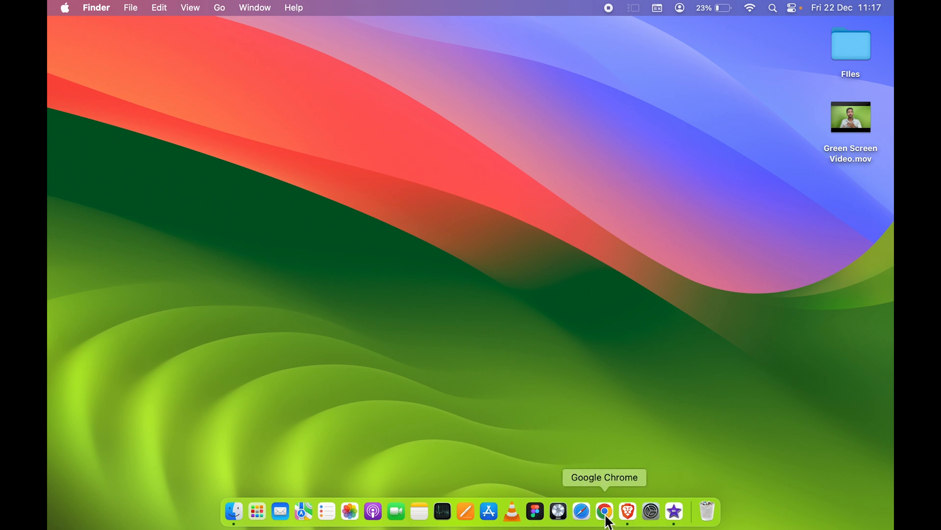
{"action": "mouse_move", "coordinate": [488, 515]}
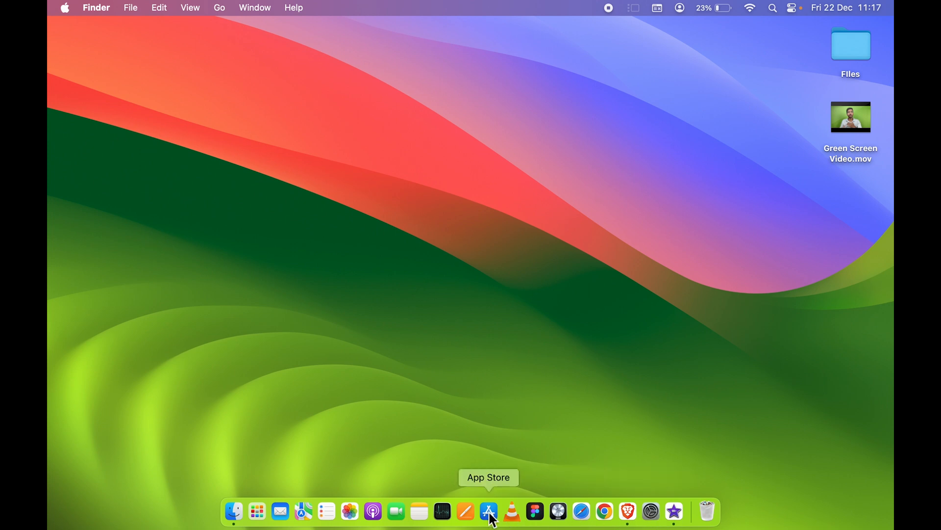
Search for iMovie and launch it.
{"action": "left_click", "coordinate": [489, 511]}
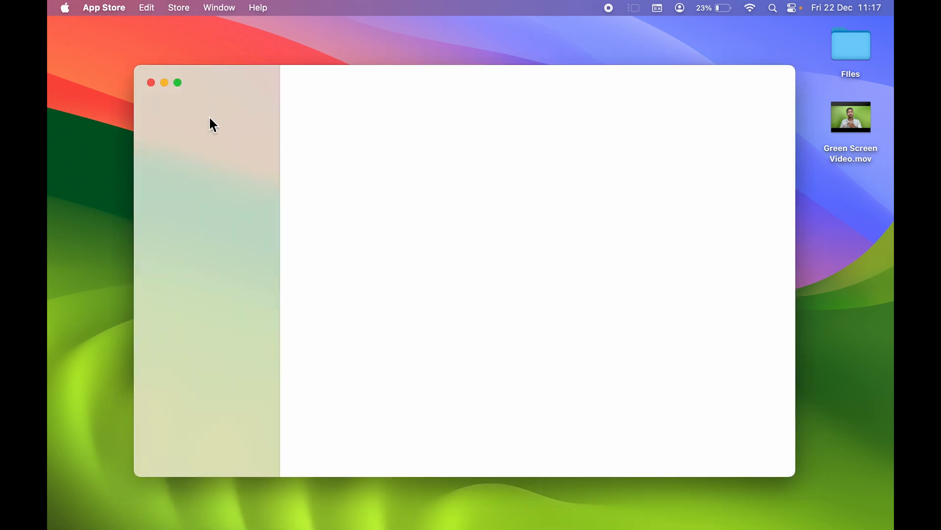
{"action": "type", "text": "imov"}
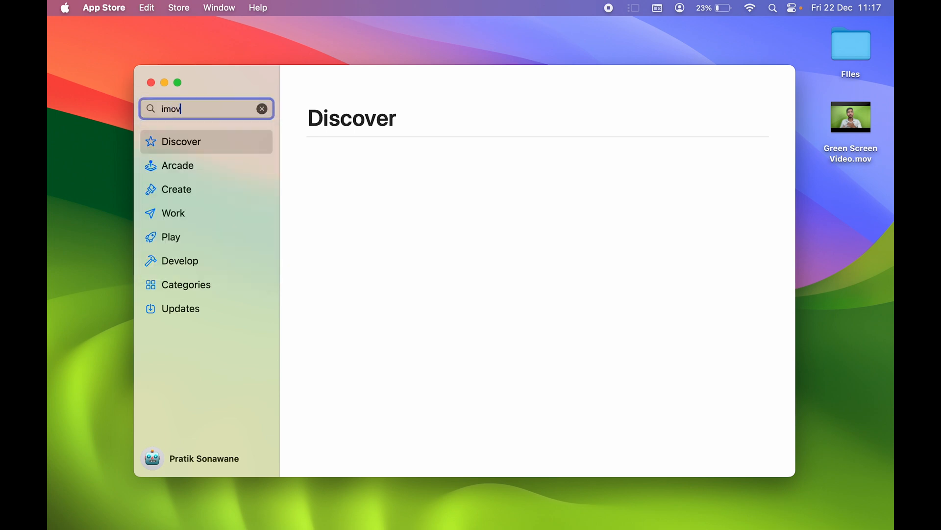
{"action": "type", "text": "ie"}
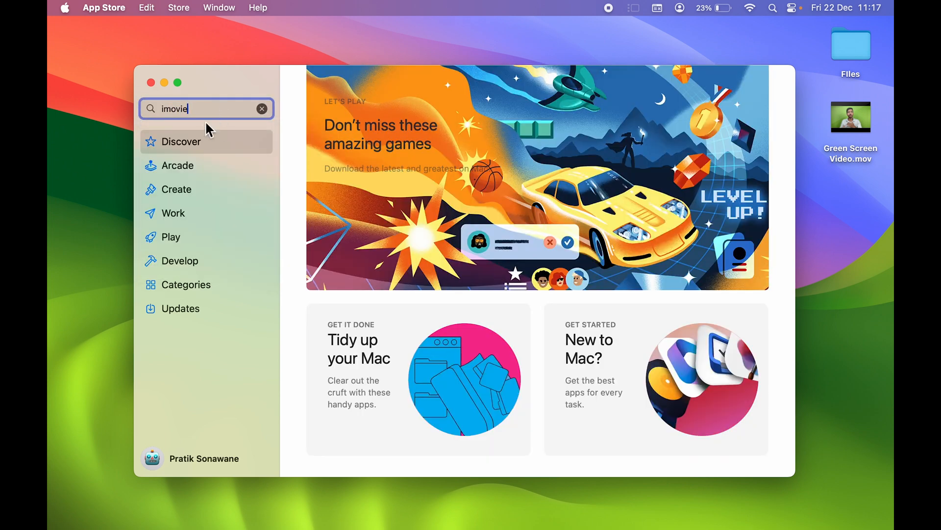
{"action": "key", "text": "Return"}
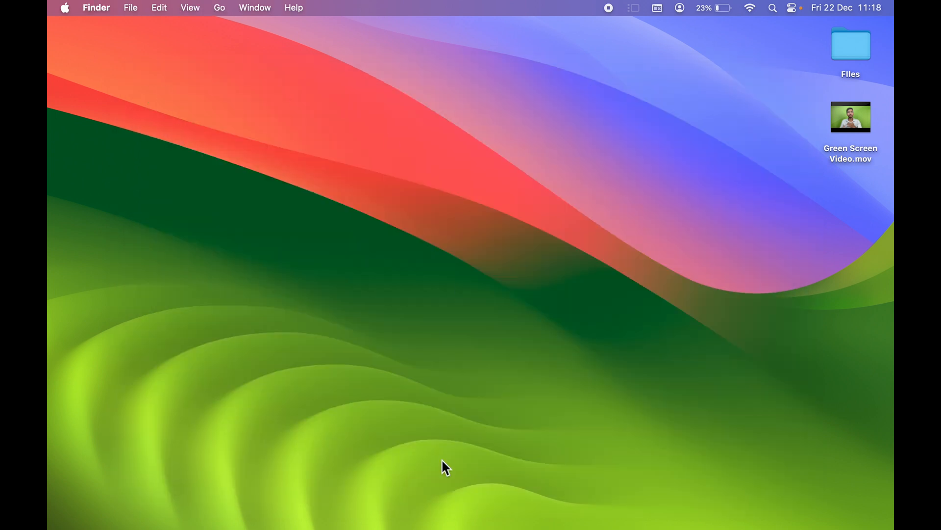
{"action": "left_click", "coordinate": [674, 511]}
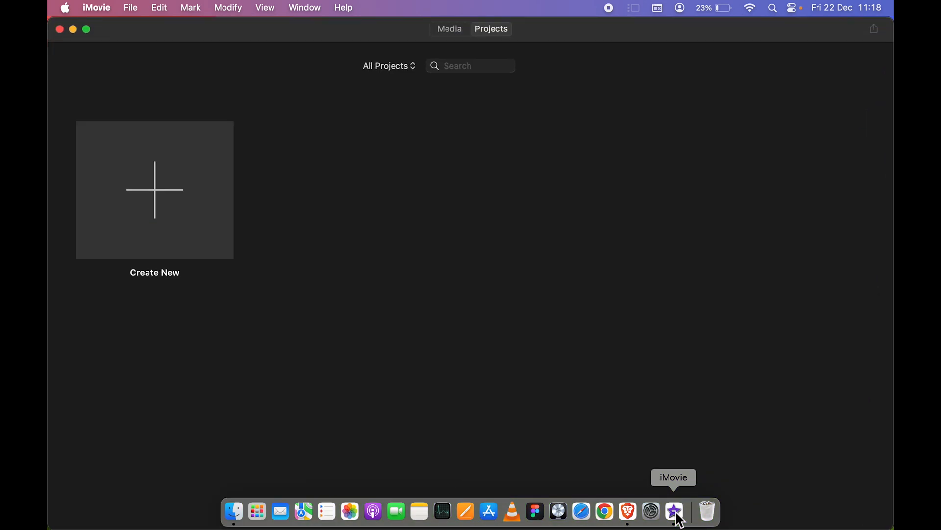
{"action": "mouse_move", "coordinate": [450, 199]}
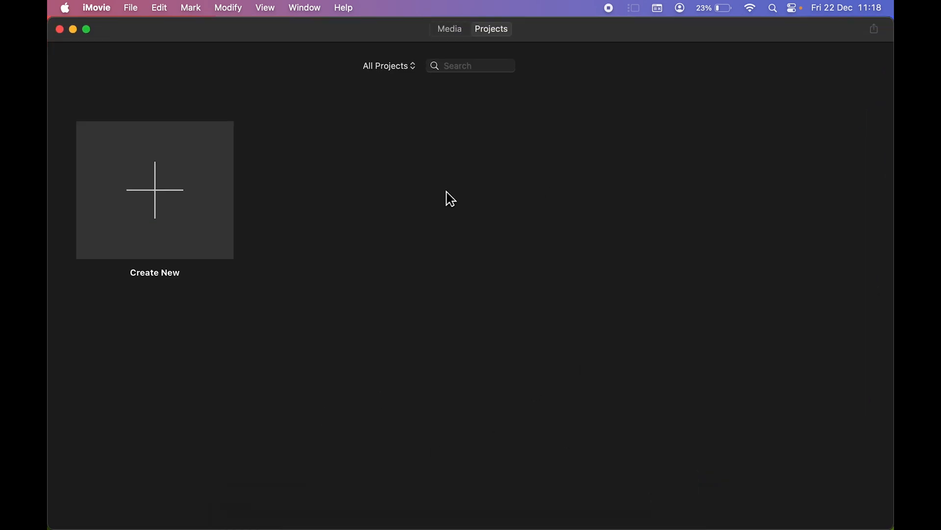
{"action": "mouse_move", "coordinate": [161, 198]}
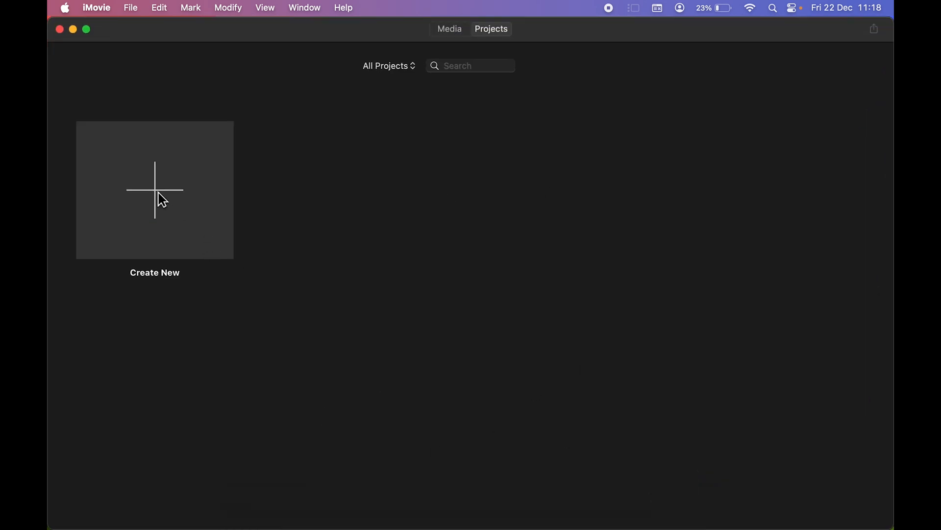
Create a new Movie project, My Movie 9.
{"action": "left_click", "coordinate": [154, 189]}
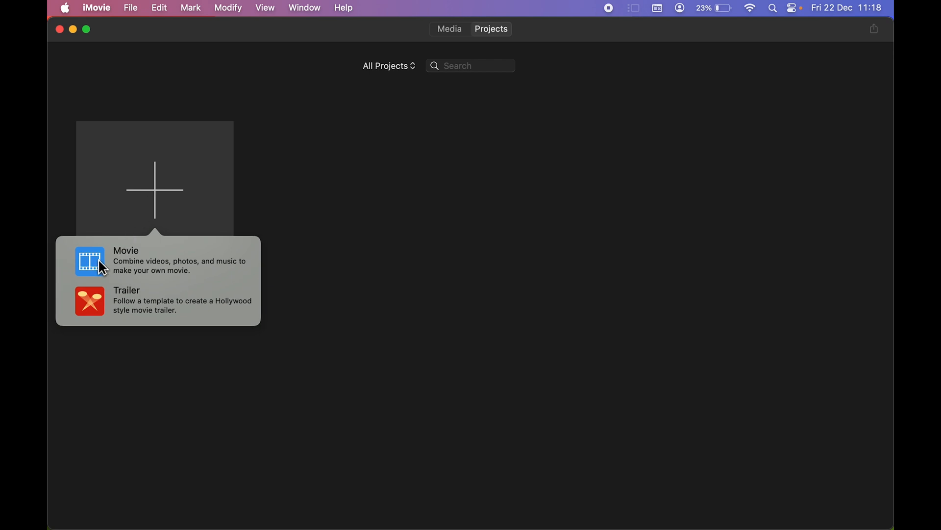
{"action": "left_click", "coordinate": [127, 250]}
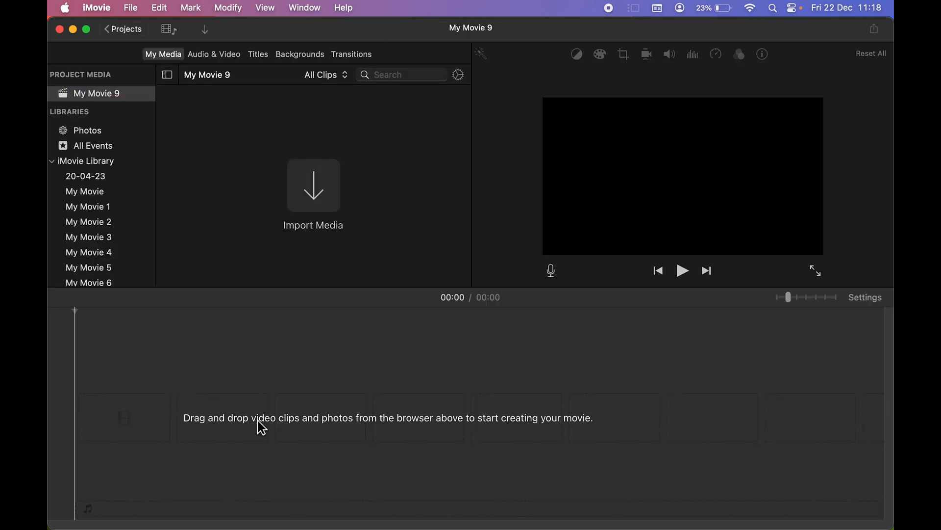
{"action": "mouse_move", "coordinate": [391, 353]}
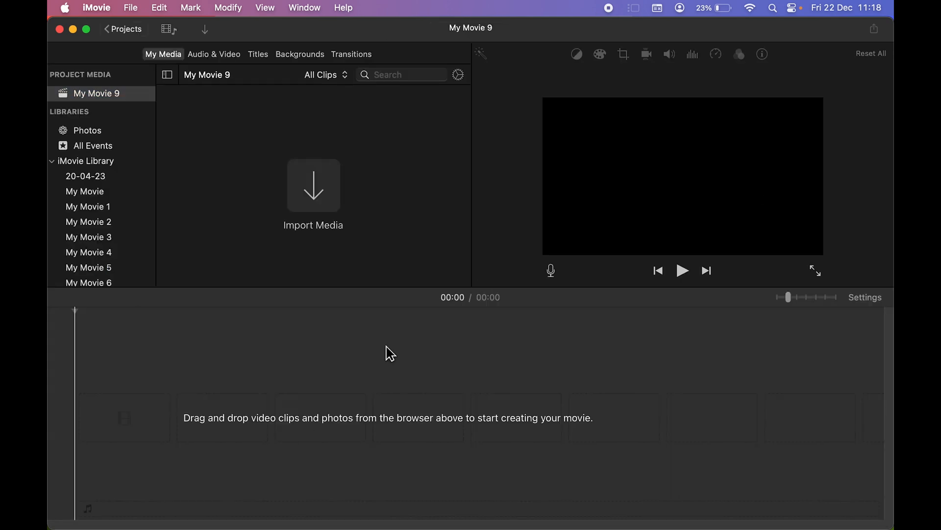
{"action": "mouse_move", "coordinate": [248, 195]}
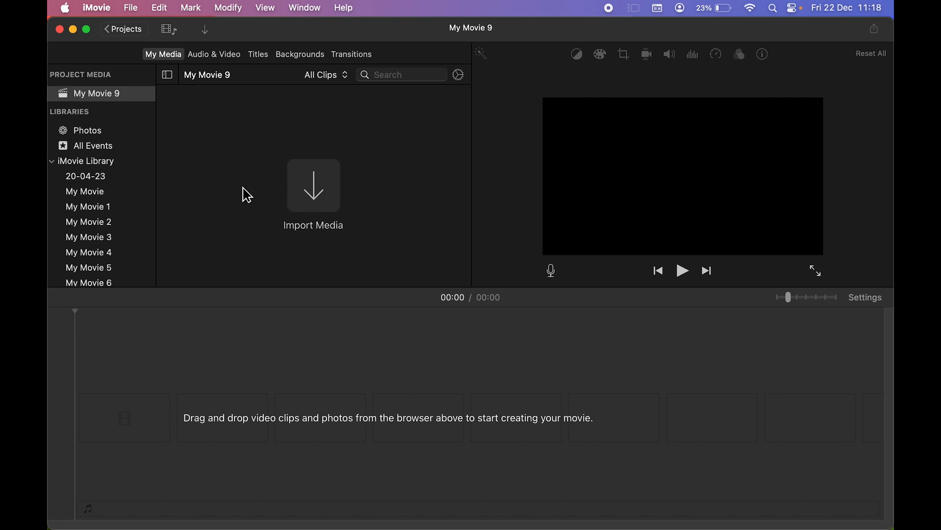
{"action": "mouse_move", "coordinate": [323, 218]}
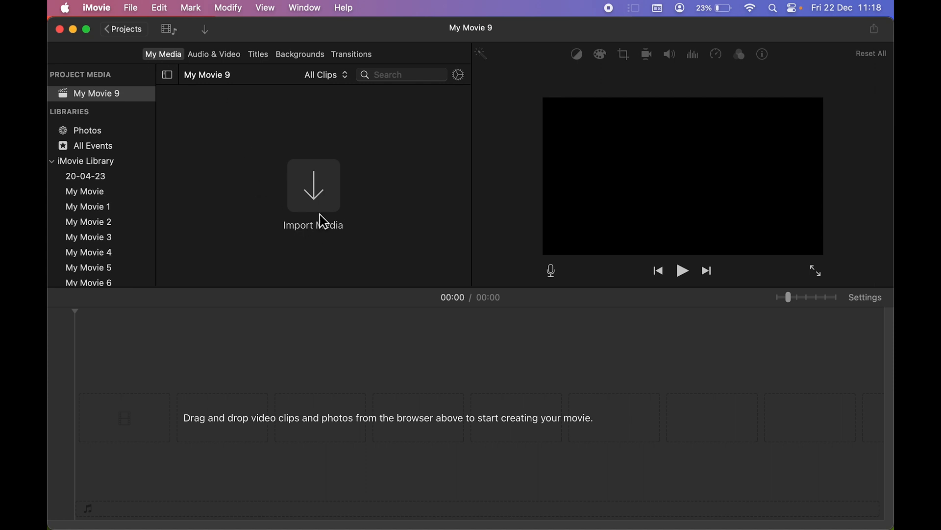
Import Green Screen Video.mov from the Desktop into the project media.
{"action": "left_click", "coordinate": [314, 186]}
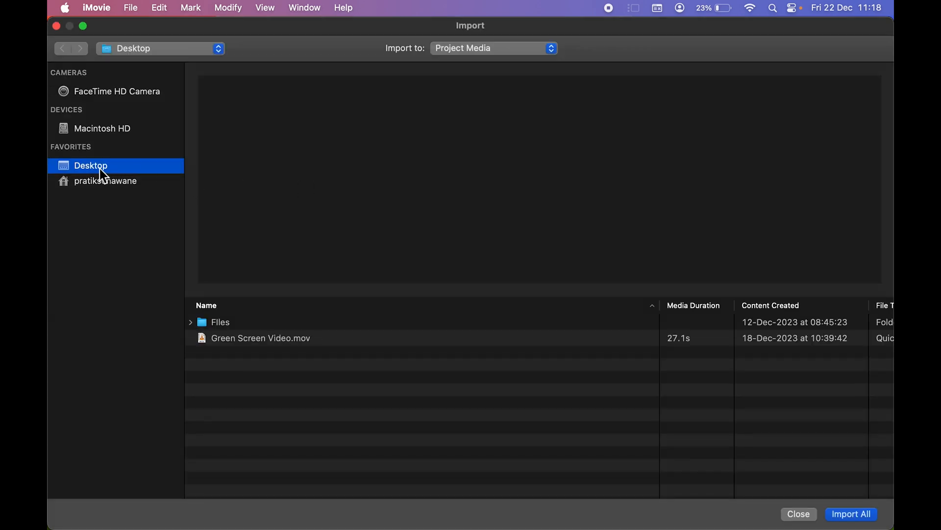
{"action": "mouse_move", "coordinate": [123, 178]}
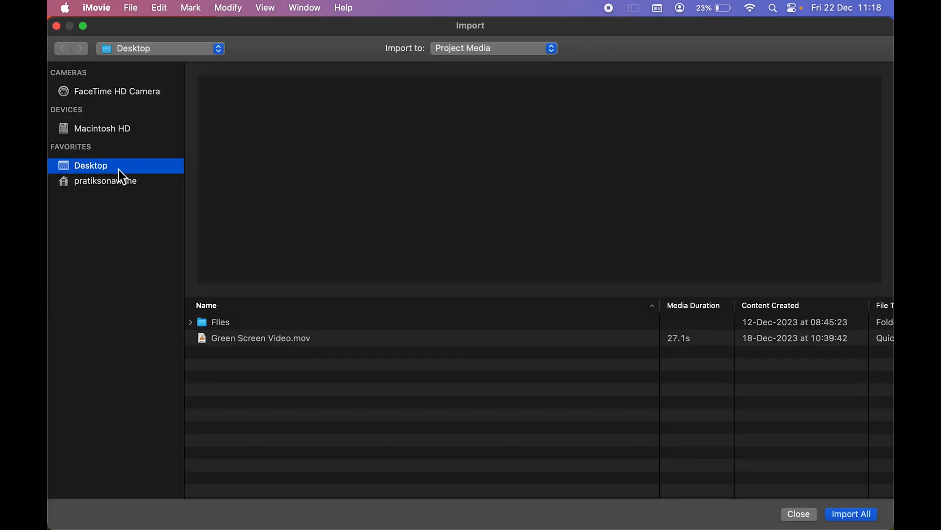
{"action": "mouse_move", "coordinate": [90, 183]}
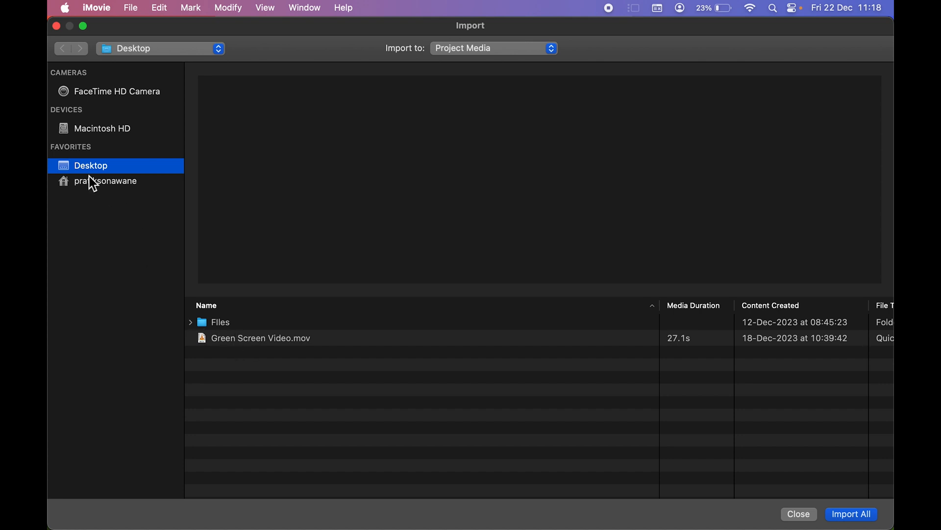
{"action": "mouse_move", "coordinate": [248, 349]}
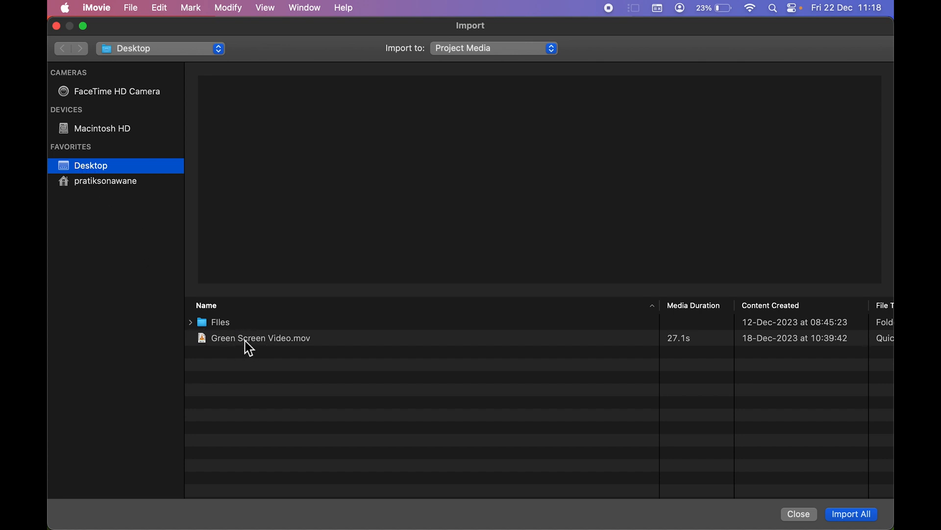
{"action": "left_click", "coordinate": [261, 338]}
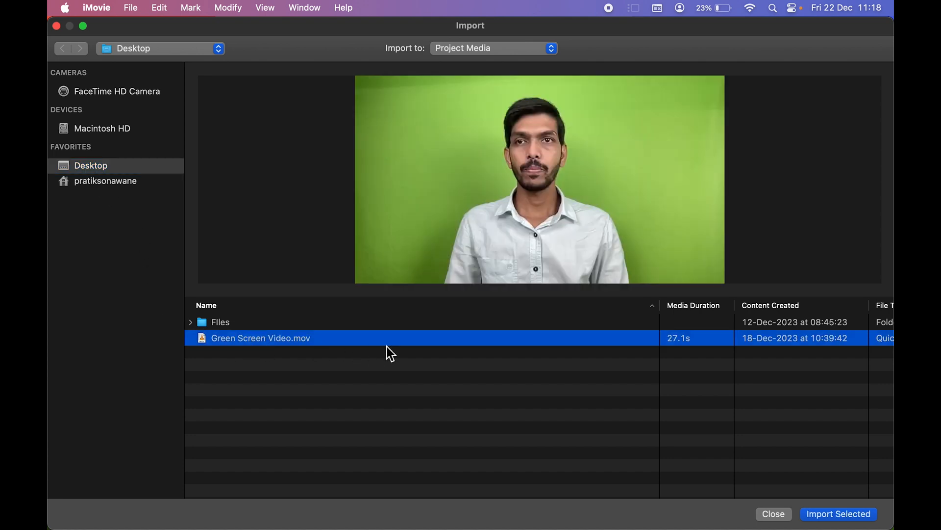
{"action": "left_click", "coordinate": [839, 512]}
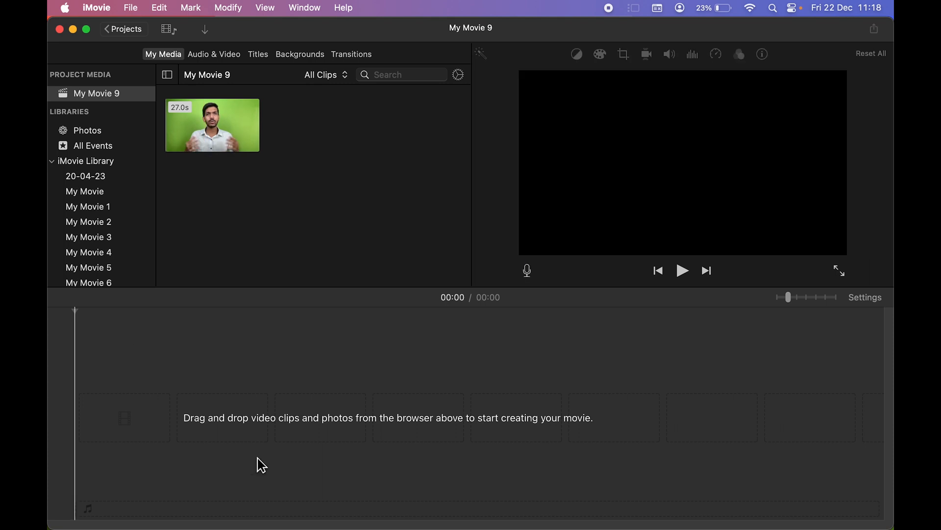
Place the 27-second green screen clip on the timeline and select it there.
{"action": "left_click", "coordinate": [212, 125]}
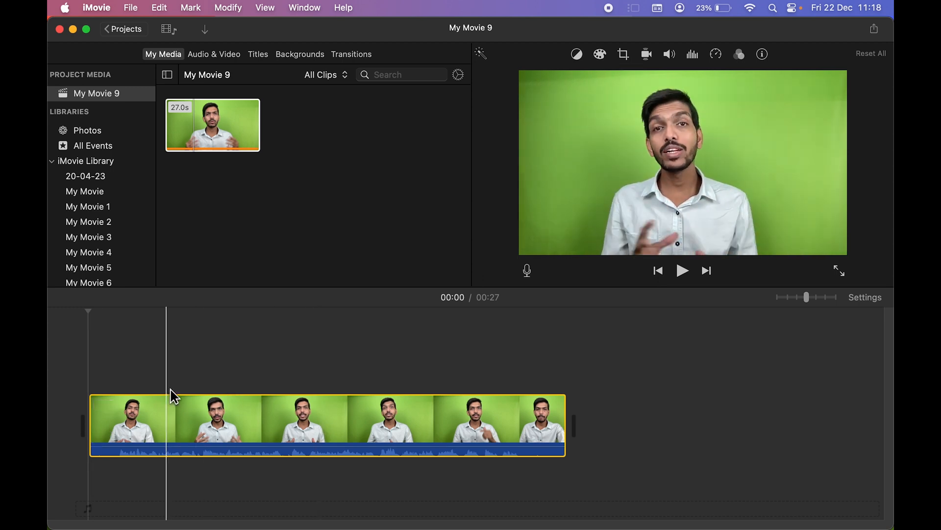
{"action": "left_click", "coordinate": [119, 420]}
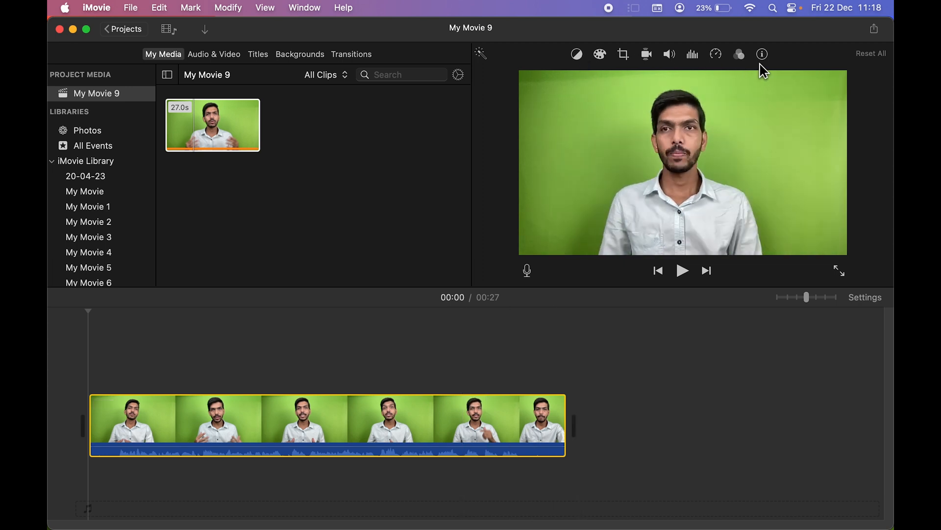
{"action": "mouse_move", "coordinate": [577, 55]}
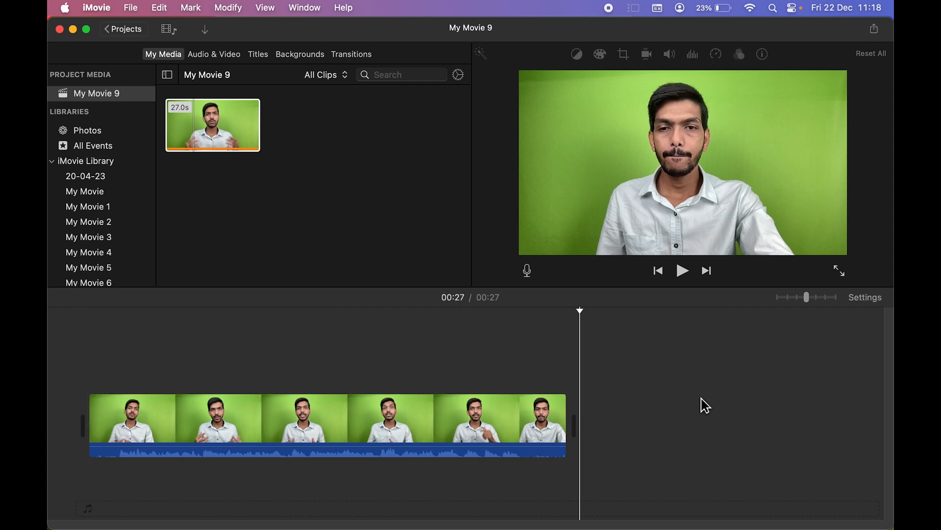
{"action": "mouse_move", "coordinate": [601, 77]}
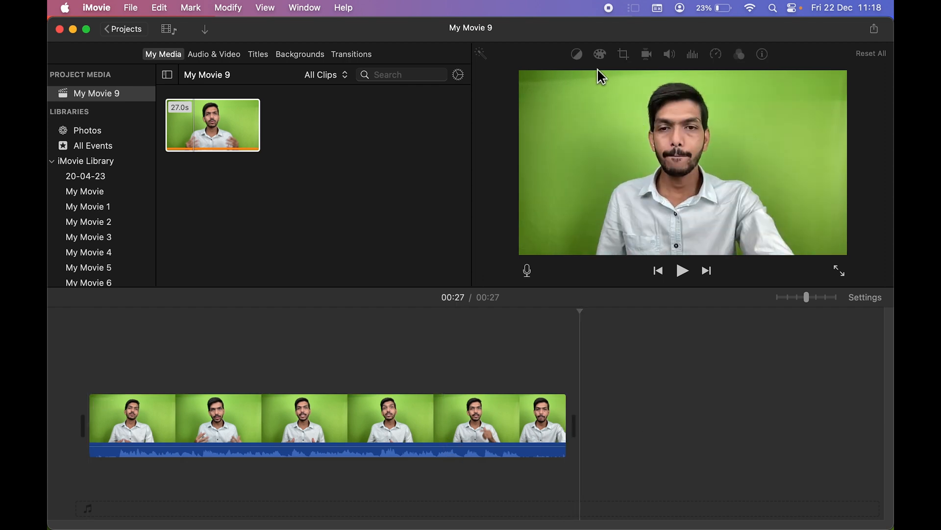
{"action": "mouse_move", "coordinate": [636, 63]}
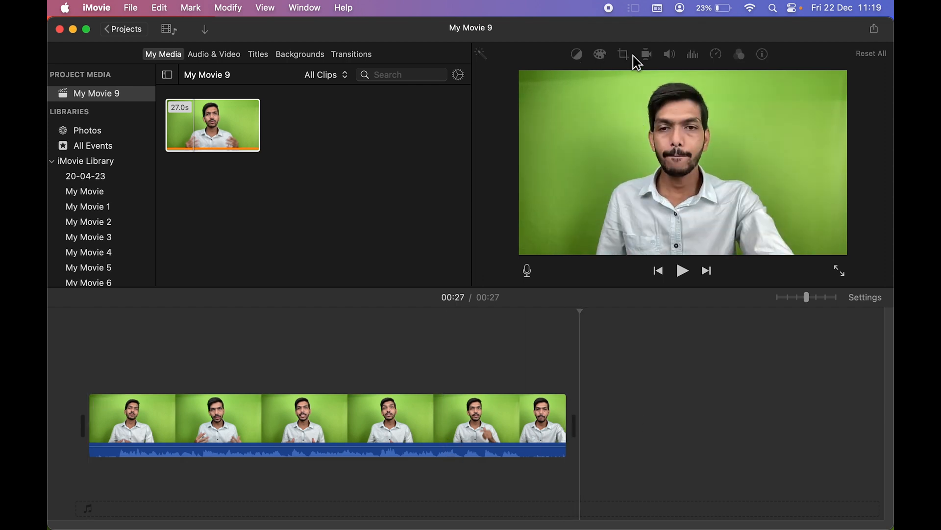
{"action": "mouse_move", "coordinate": [703, 60]}
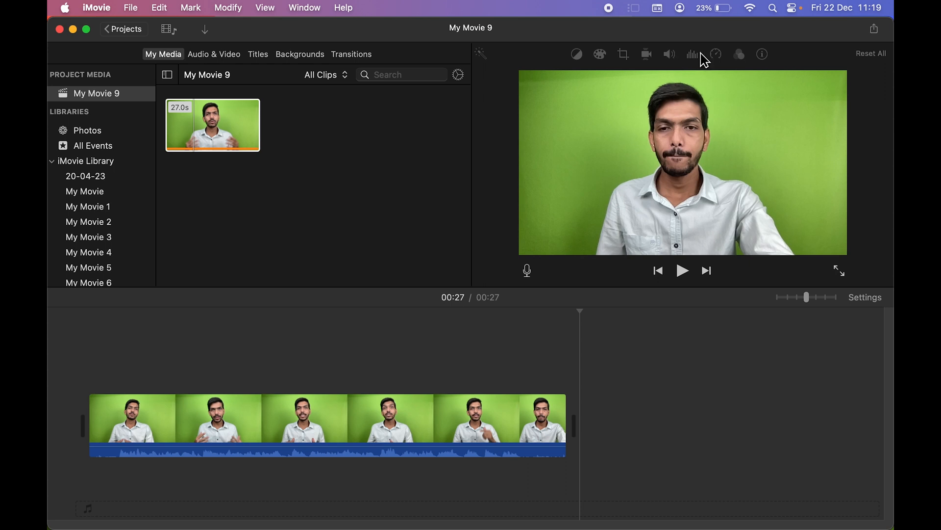
{"action": "mouse_move", "coordinate": [600, 65]}
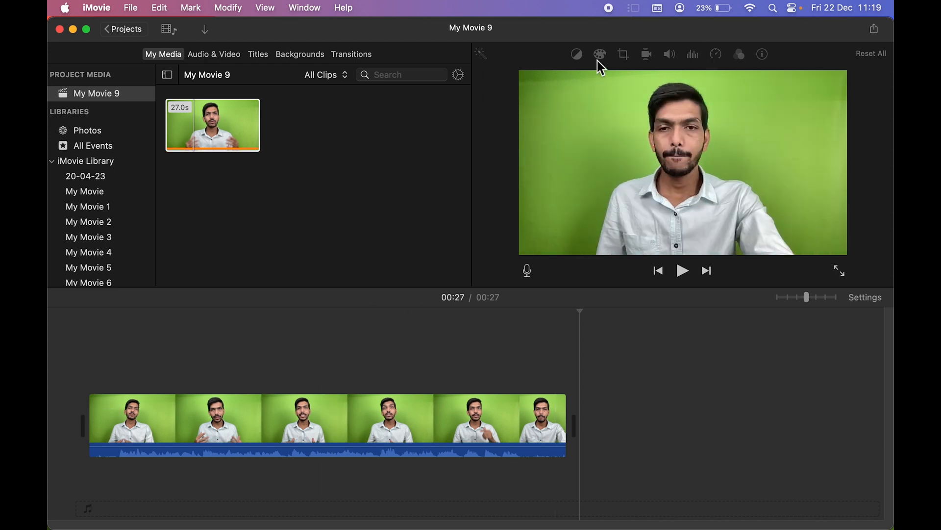
{"action": "left_click", "coordinate": [267, 419]}
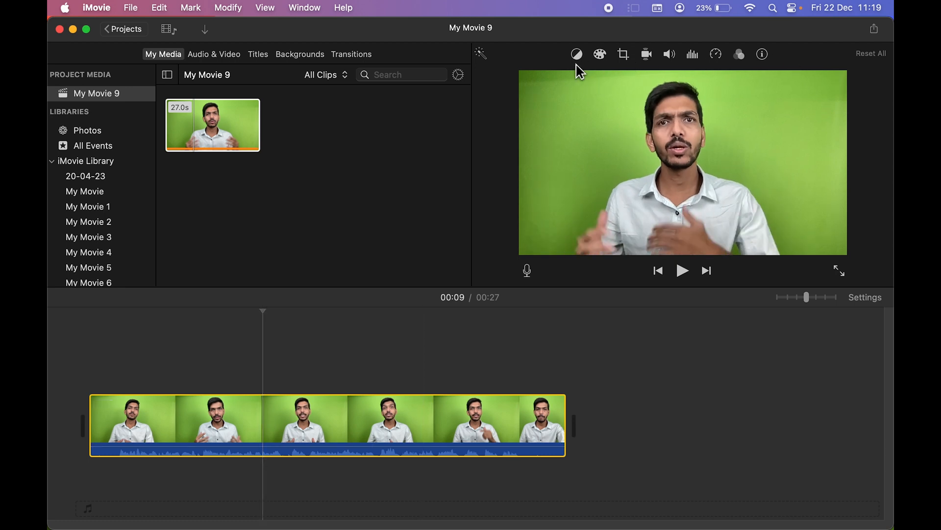
Browse the clip's Color Balance, Crop, Stabilization and Noise Reduction/Equalizer adjustments.
{"action": "left_click", "coordinate": [576, 54]}
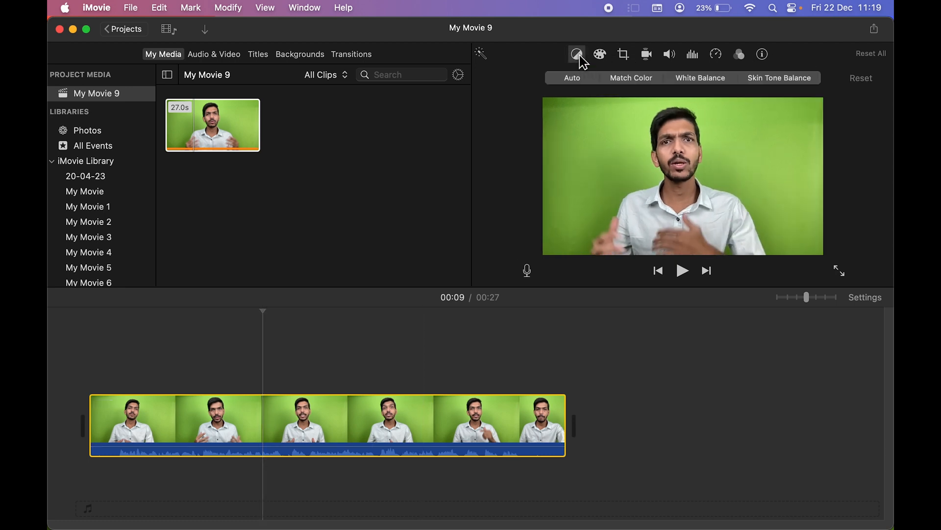
{"action": "left_click", "coordinate": [623, 54]}
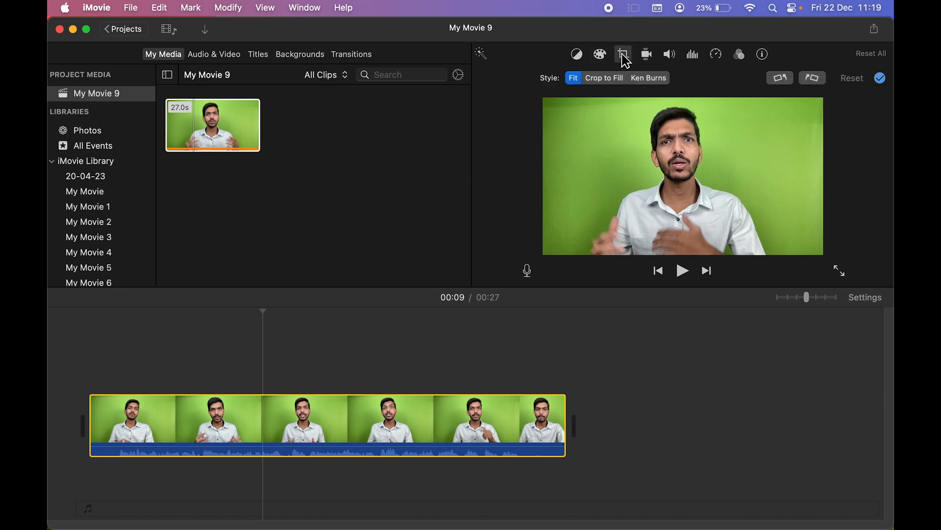
{"action": "left_click", "coordinate": [647, 54]}
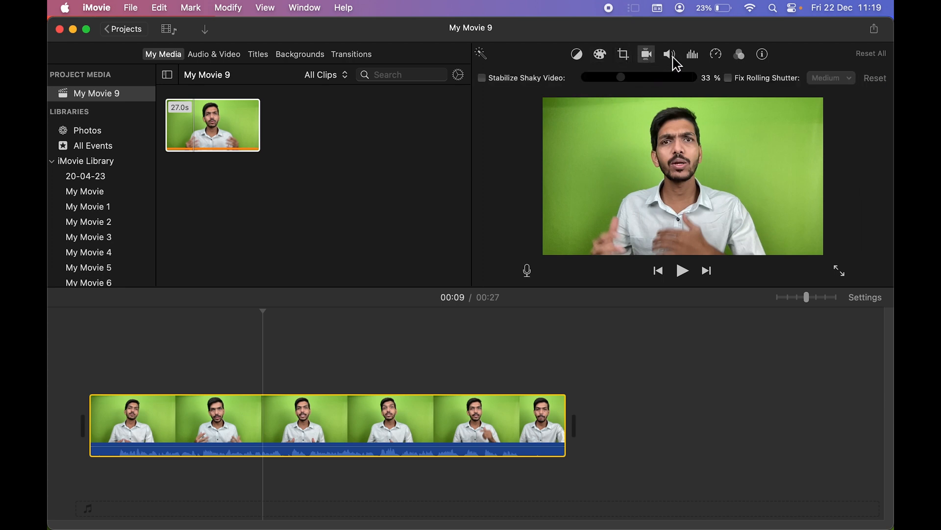
{"action": "left_click", "coordinate": [692, 54]}
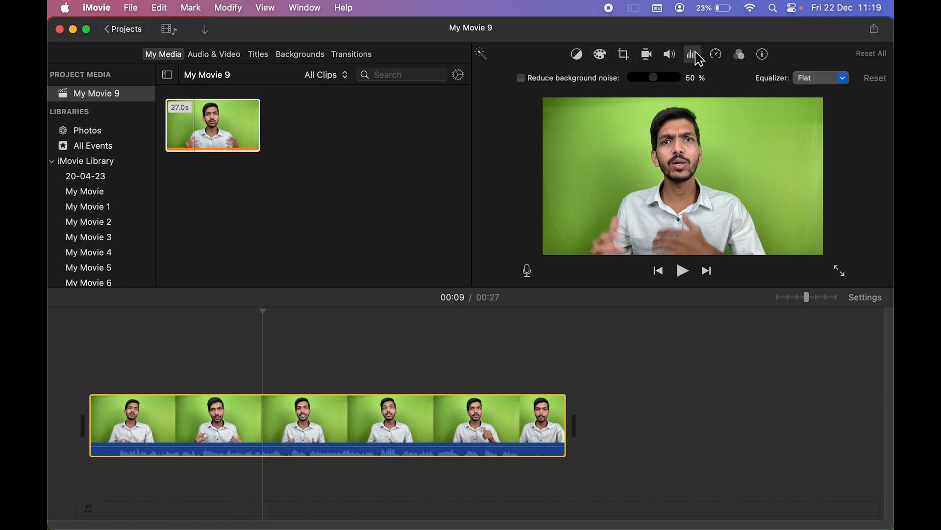
{"action": "mouse_move", "coordinate": [558, 64]}
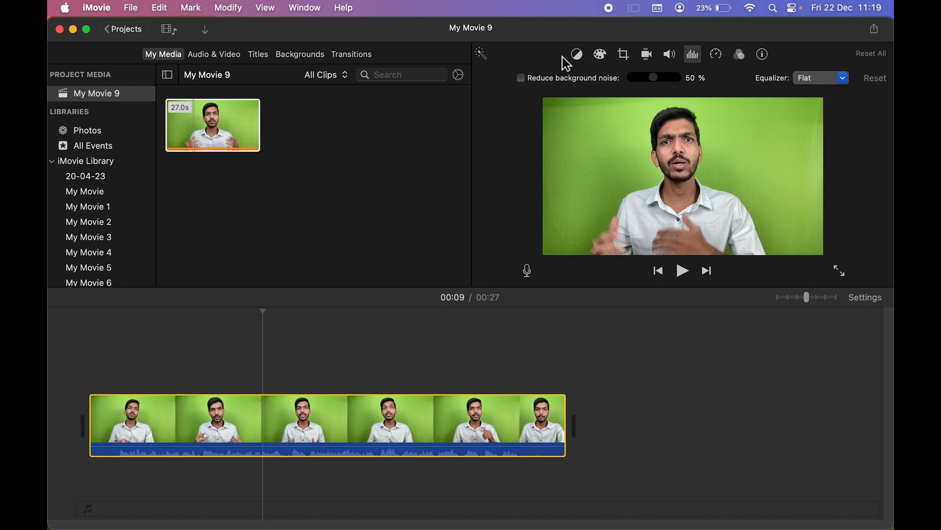
{"action": "mouse_move", "coordinate": [553, 101]}
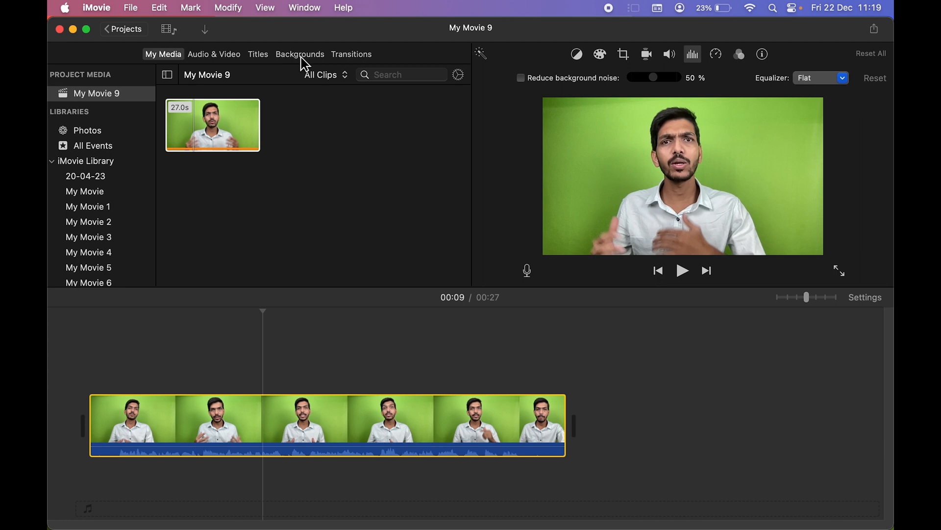
Add the Tan background from Backgrounds beneath the green screen clip on the timeline.
{"action": "left_click", "coordinate": [300, 54]}
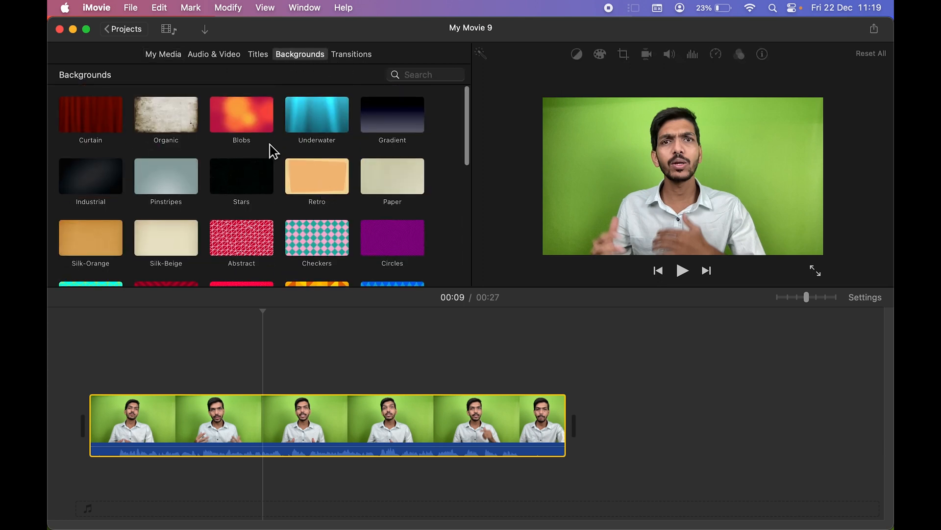
{"action": "scroll", "scroll_direction": "down", "scroll_amount": 3}
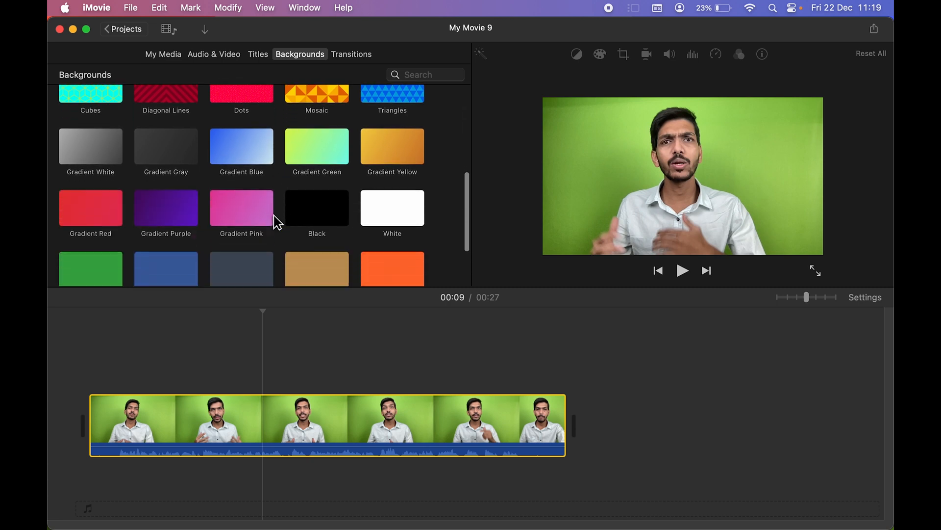
{"action": "scroll", "scroll_direction": "down", "scroll_amount": 3}
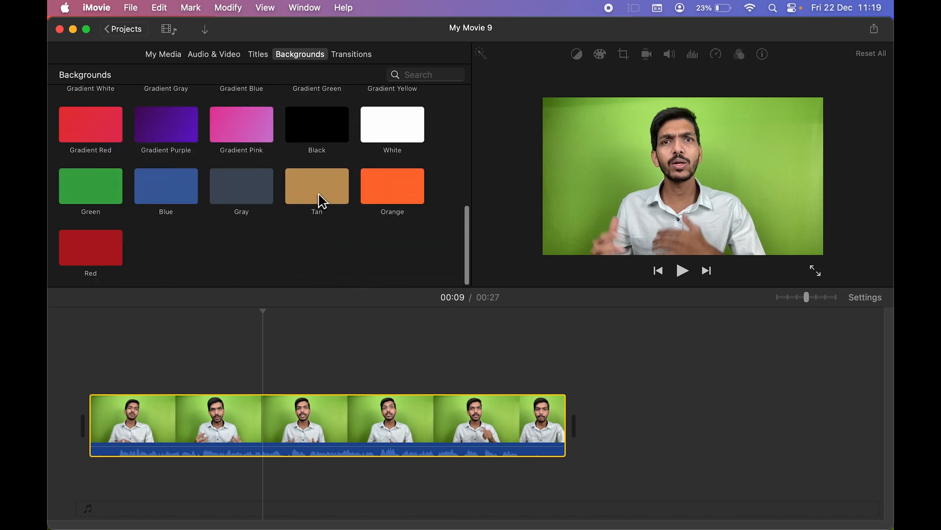
{"action": "left_click", "coordinate": [317, 185]}
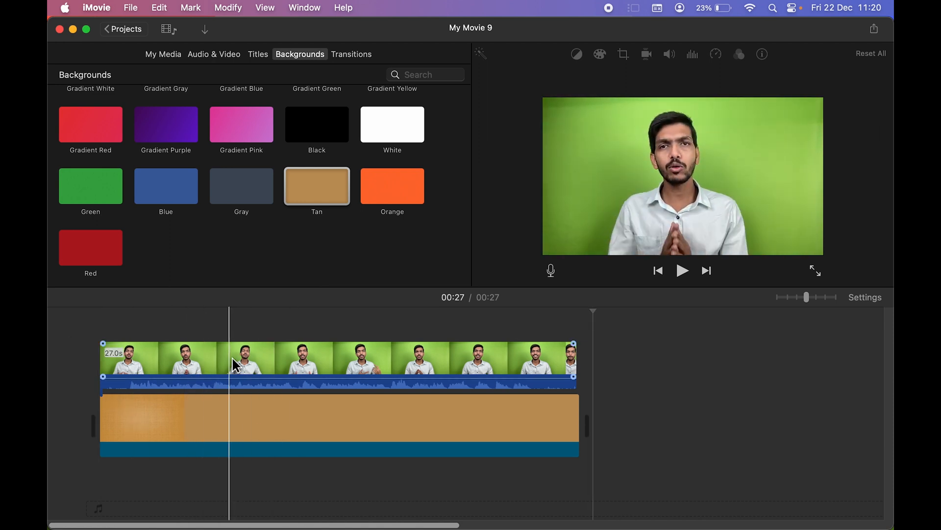
Select the upper green screen clip and show its overlay mode list, currently Cutaway.
{"action": "left_click", "coordinate": [300, 363]}
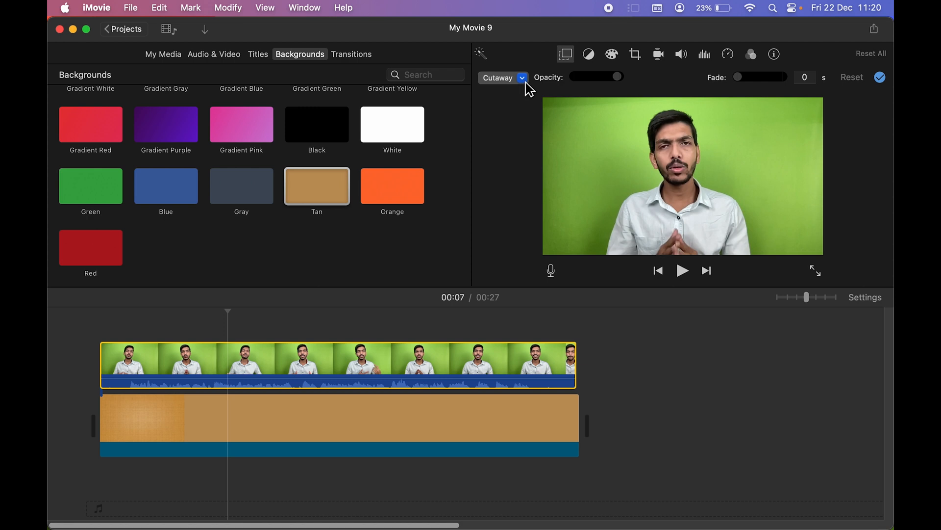
{"action": "left_click", "coordinate": [503, 77]}
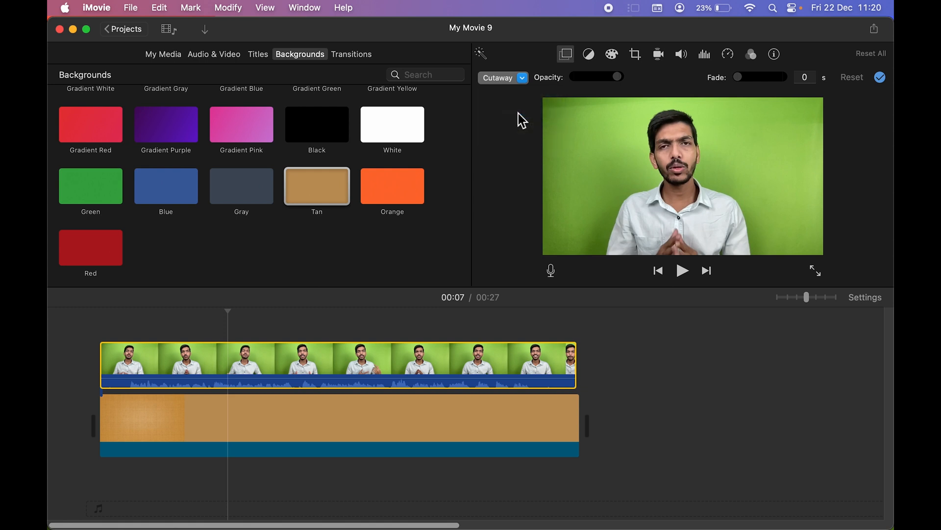
Set the overlay to Green/Blue Screen and erase leftover green with the Clean-up eraser.
{"action": "left_click", "coordinate": [501, 78]}
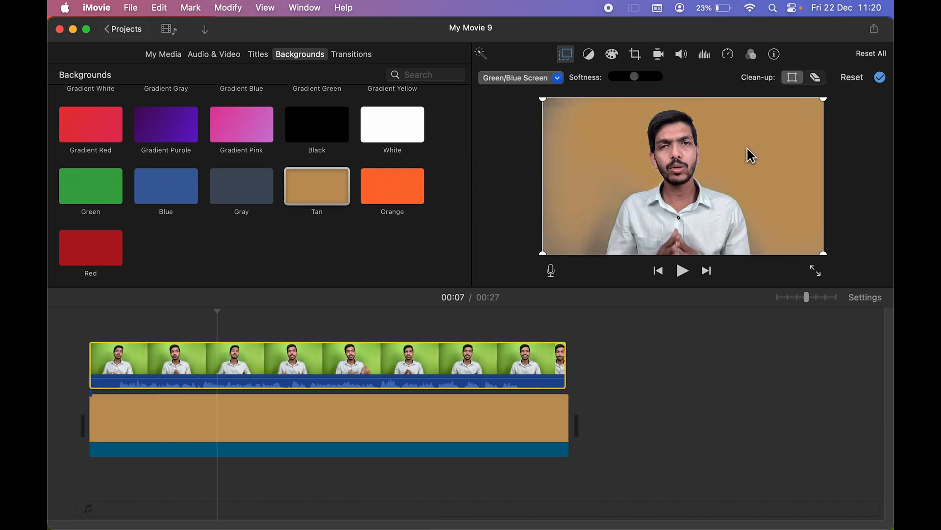
{"action": "mouse_move", "coordinate": [555, 149]}
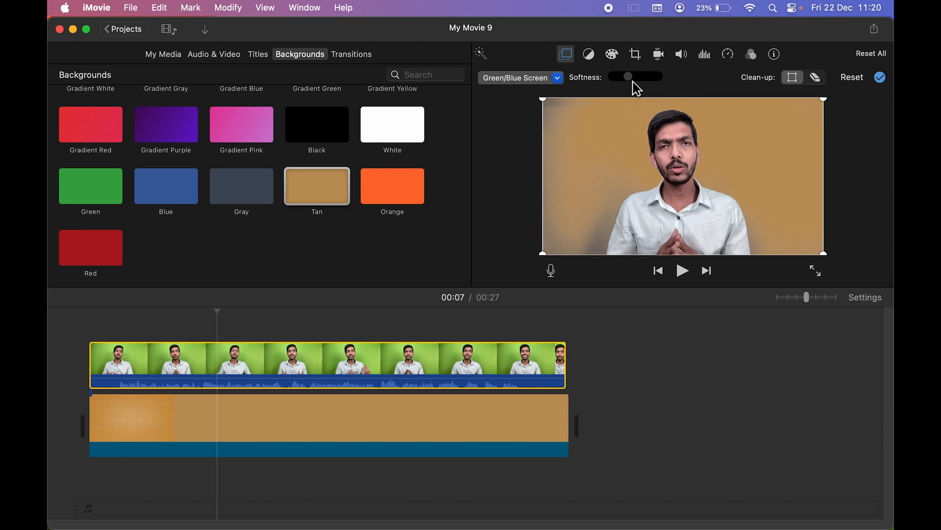
{"action": "left_click", "coordinate": [814, 76]}
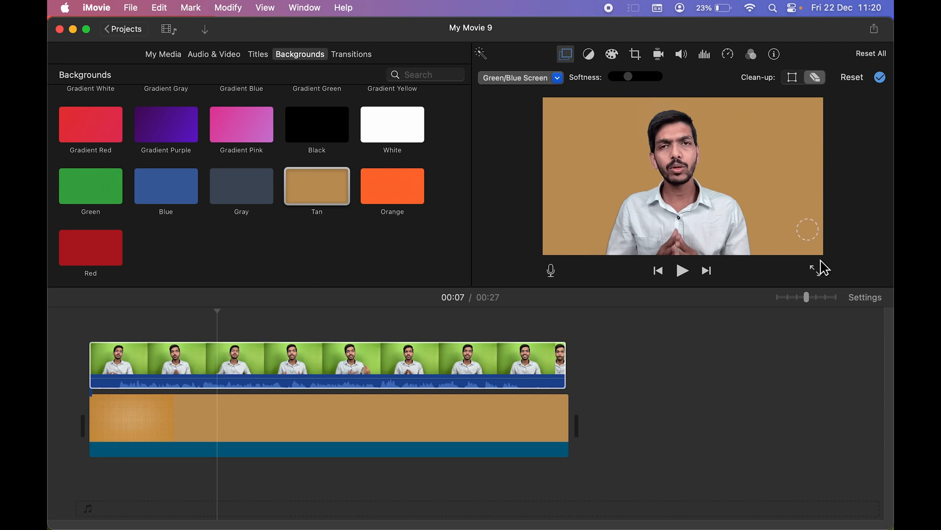
{"action": "mouse_move", "coordinate": [567, 159]}
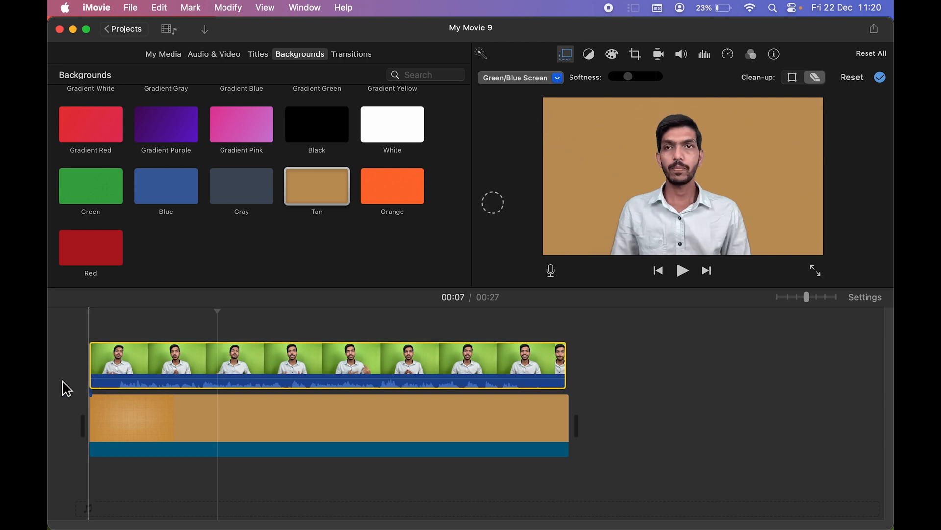
{"action": "left_click", "coordinate": [683, 271]}
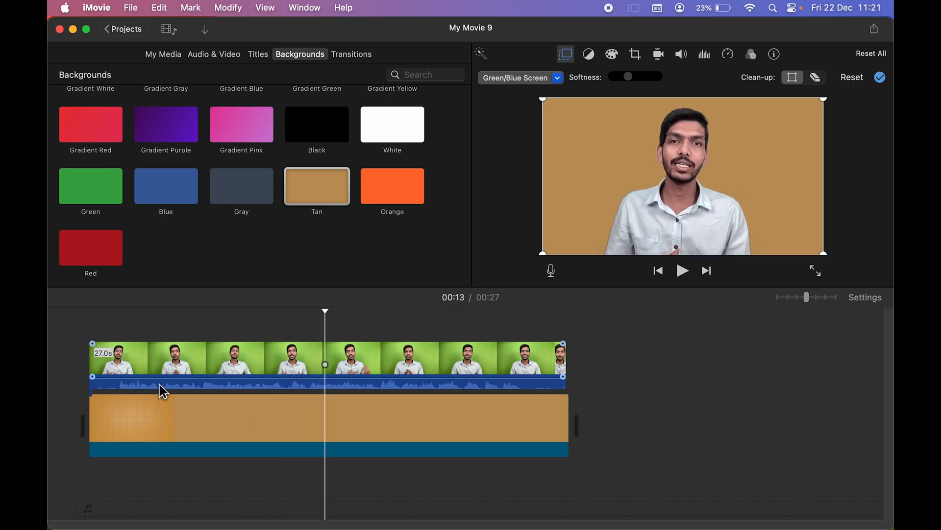
Review the keyed result over the tan background and leave iMovie for the desktop.
{"action": "left_click", "coordinate": [694, 452]}
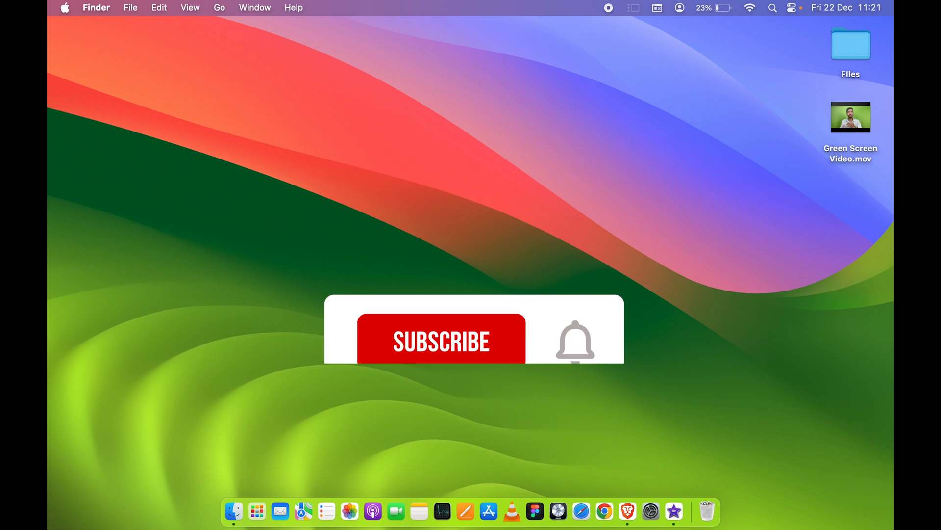
{"action": "left_click", "coordinate": [440, 340]}
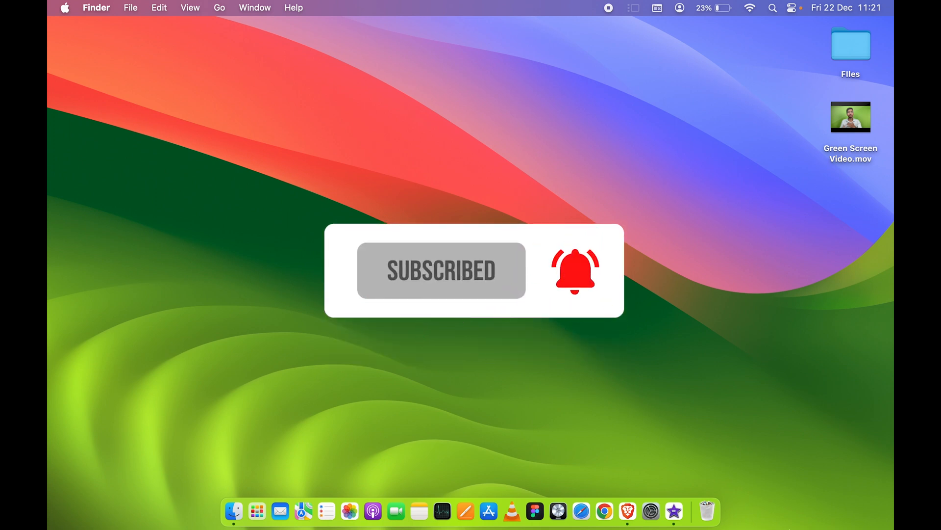